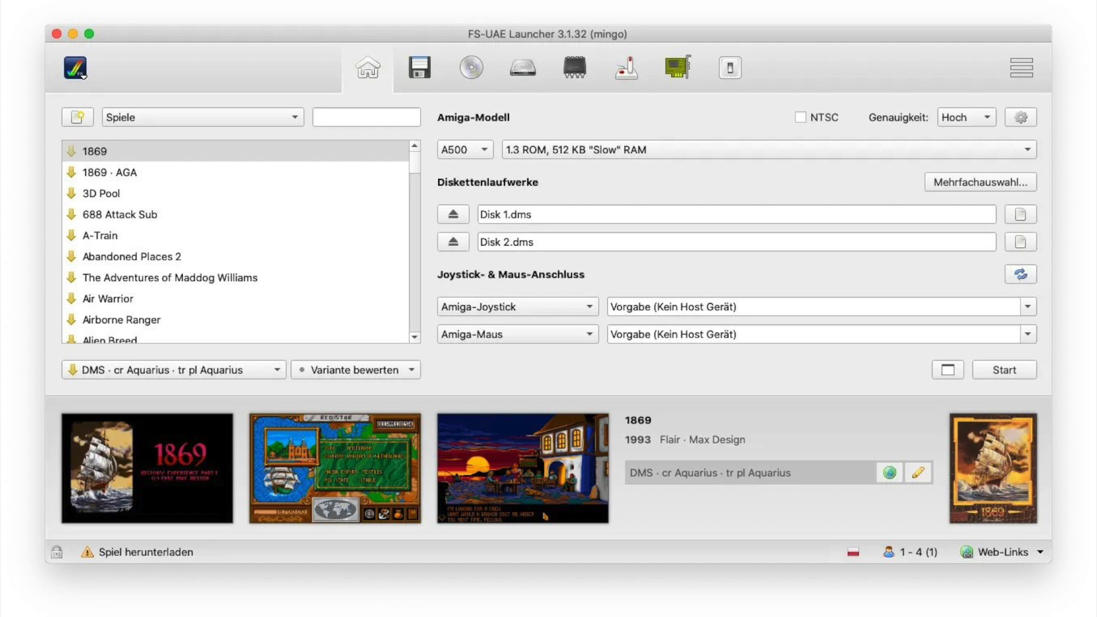
# Step: Start the configured Amiga A500 so it boots to the Workbench 1.3 desktop
pyautogui.click(1003, 369)
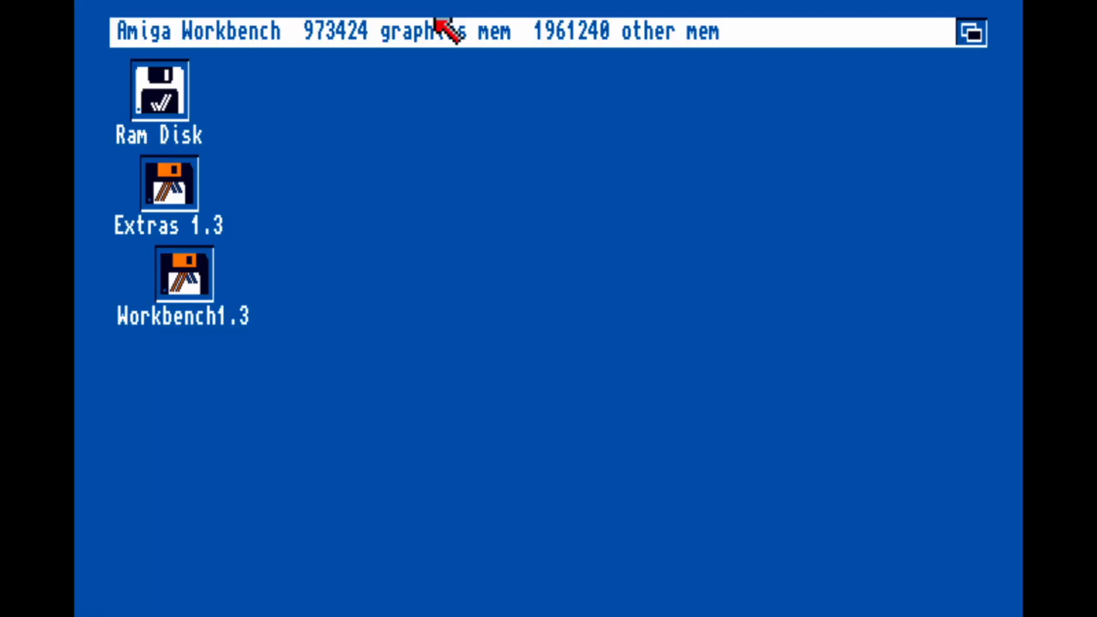
pyautogui.moveTo(550, 98)
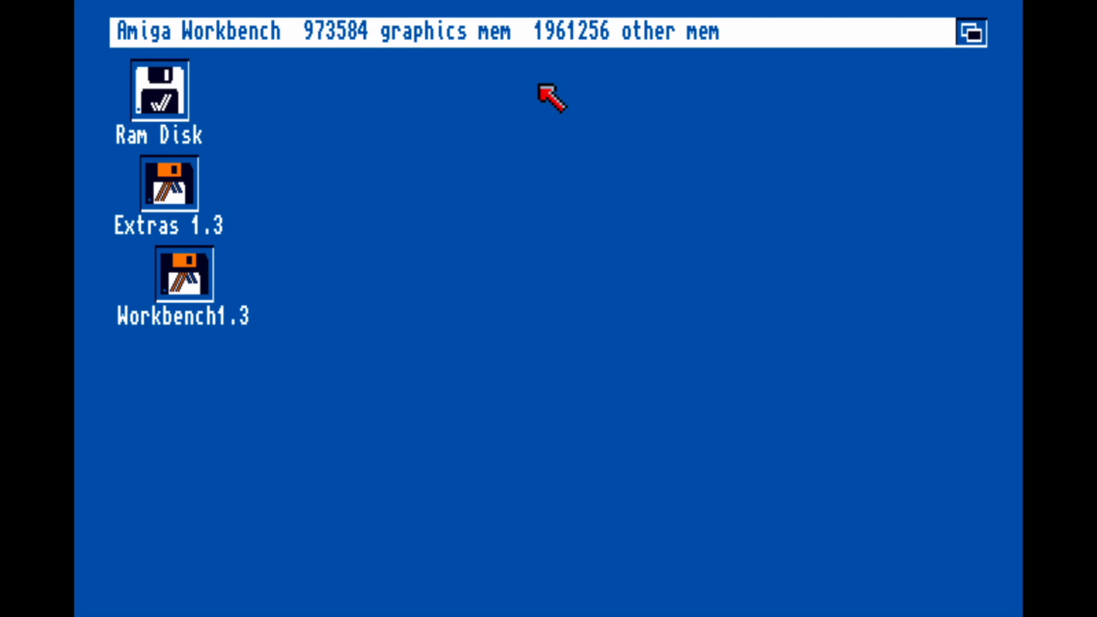
pyautogui.moveTo(419, 180)
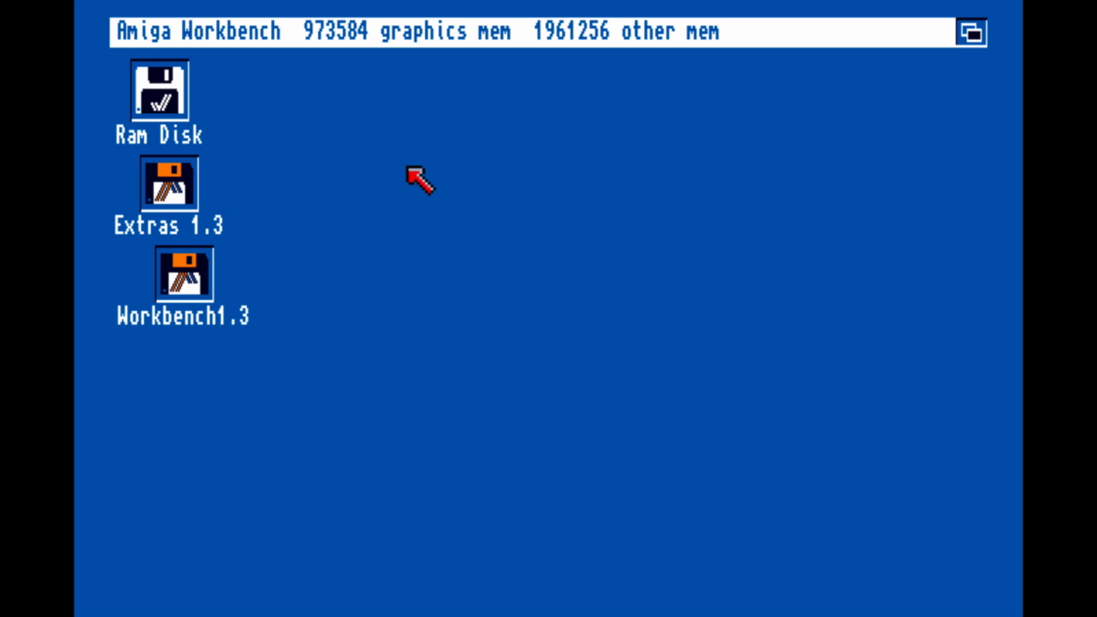
pyautogui.moveTo(381, 188)
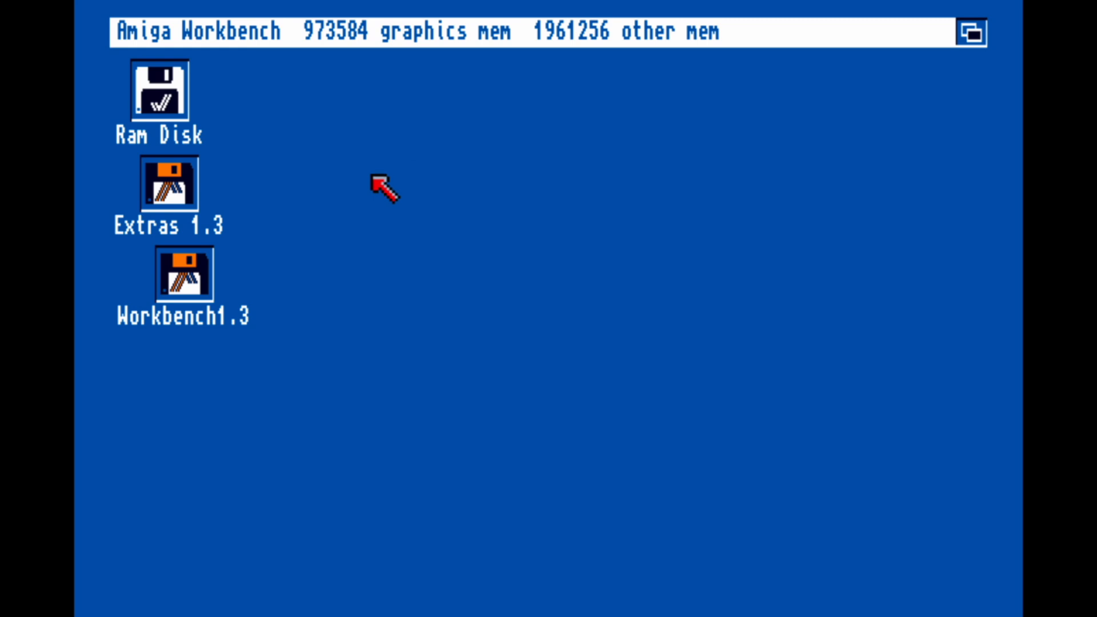
# Step: Open the Extras 1.3 disk window showing 72% full with 230K free
pyautogui.doubleClick(167, 183)
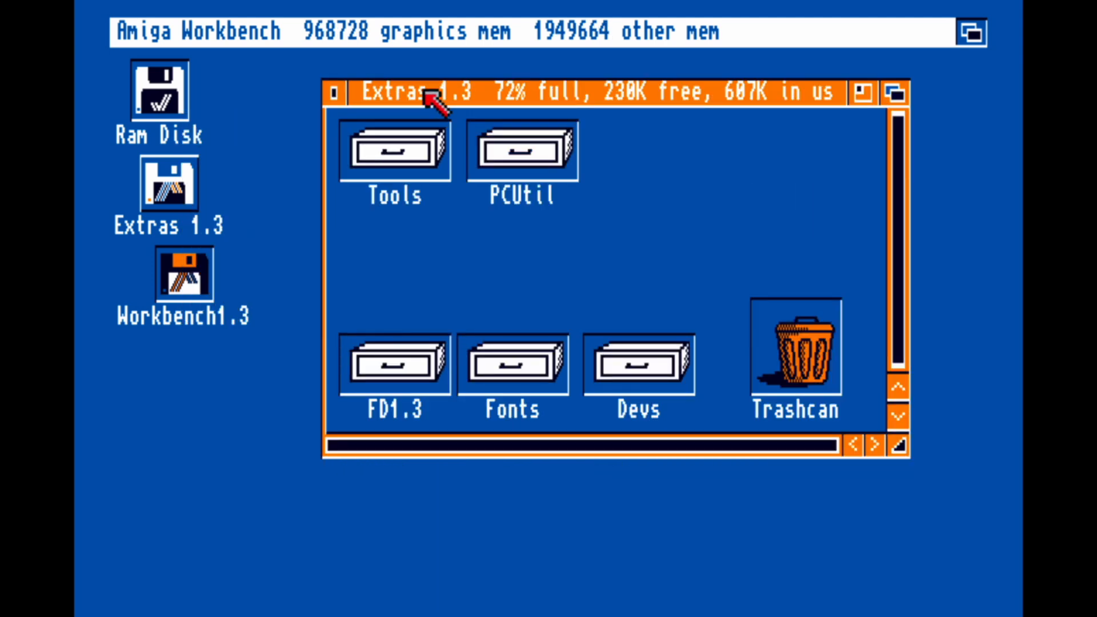
pyautogui.moveTo(241, 304)
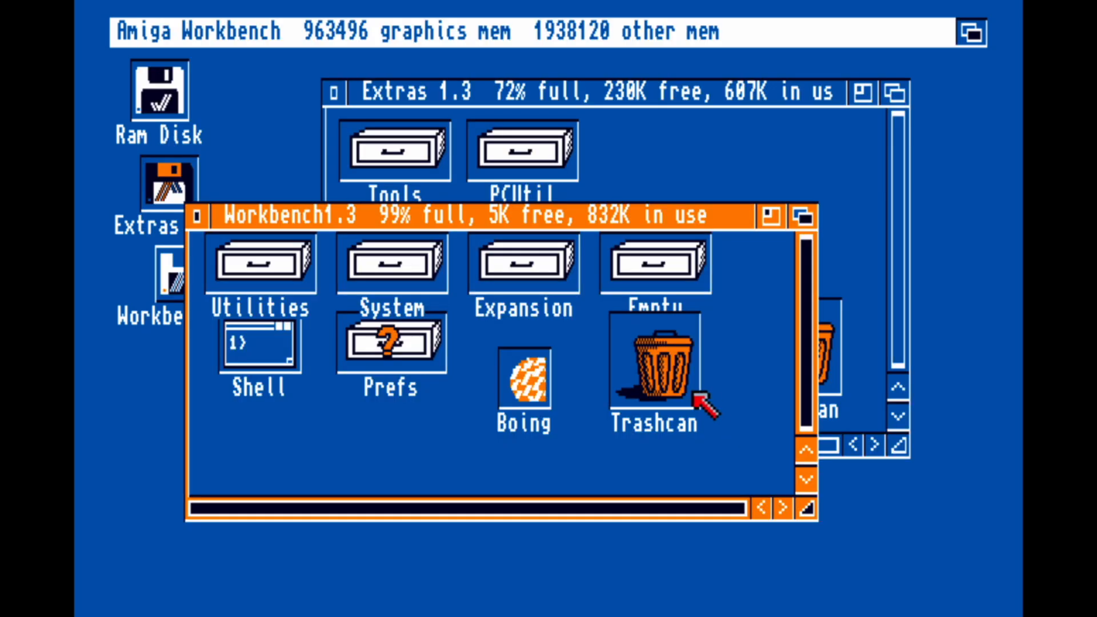
# Step: Activate the Workbench1.3 window and move it over the Extras 1.3 window
pyautogui.click(354, 31)
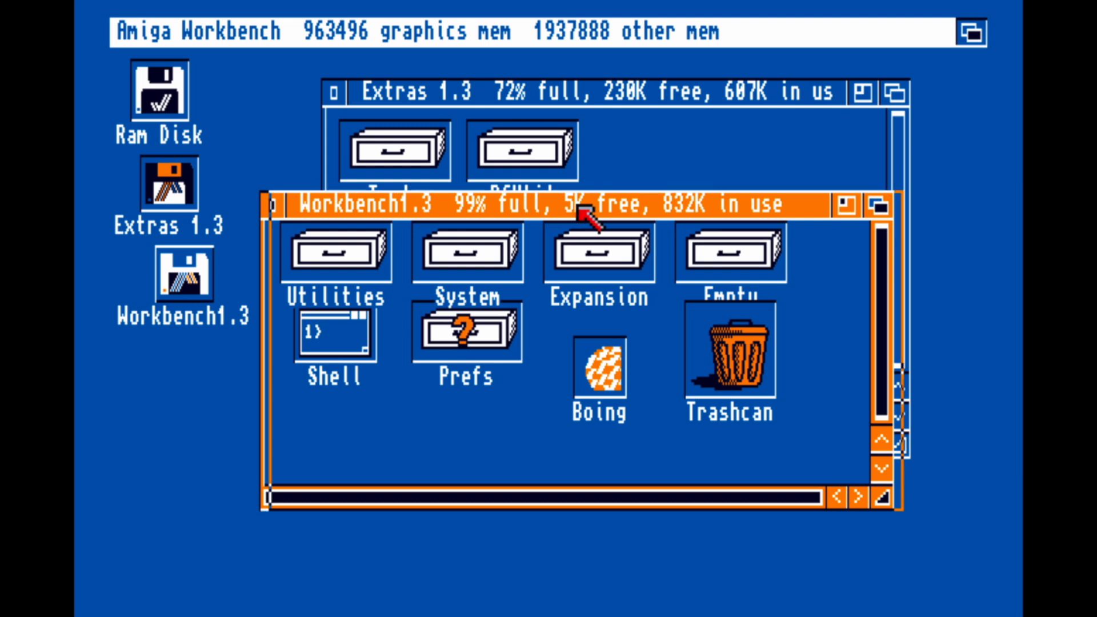
pyautogui.moveTo(591, 207); pyautogui.dragTo(531, 208)
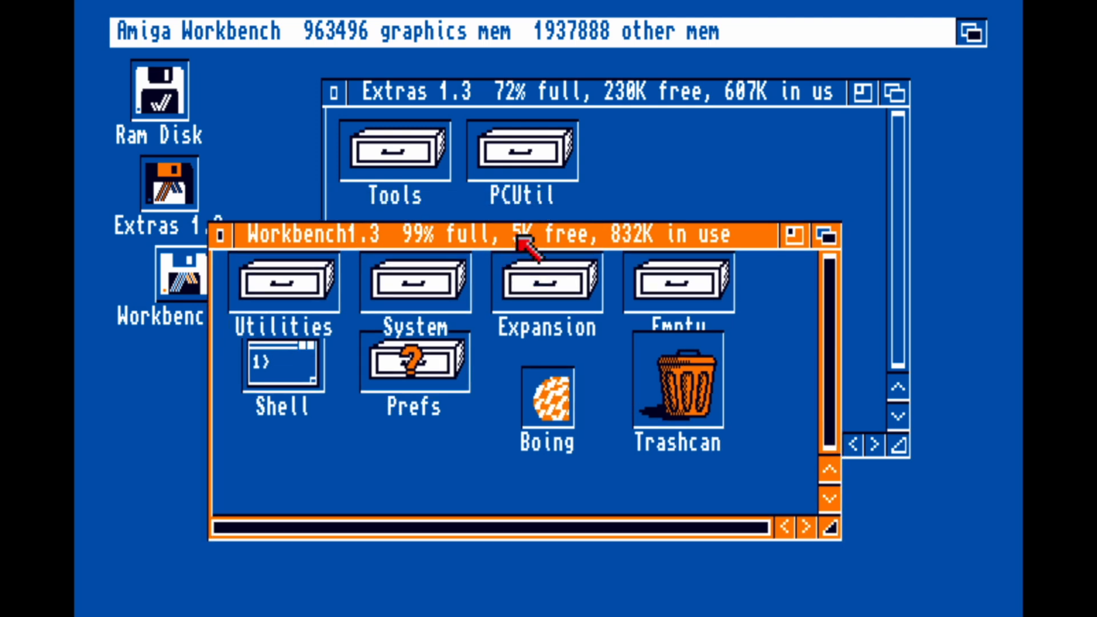
pyautogui.moveTo(510, 235); pyautogui.dragTo(541, 204)
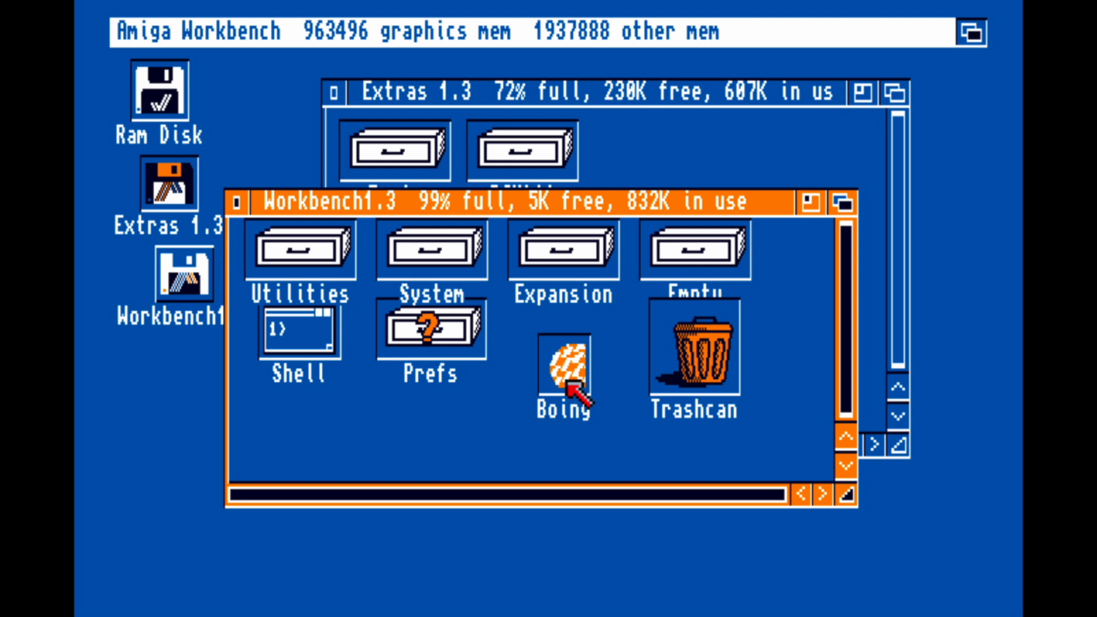
pyautogui.doubleClick(563, 375)
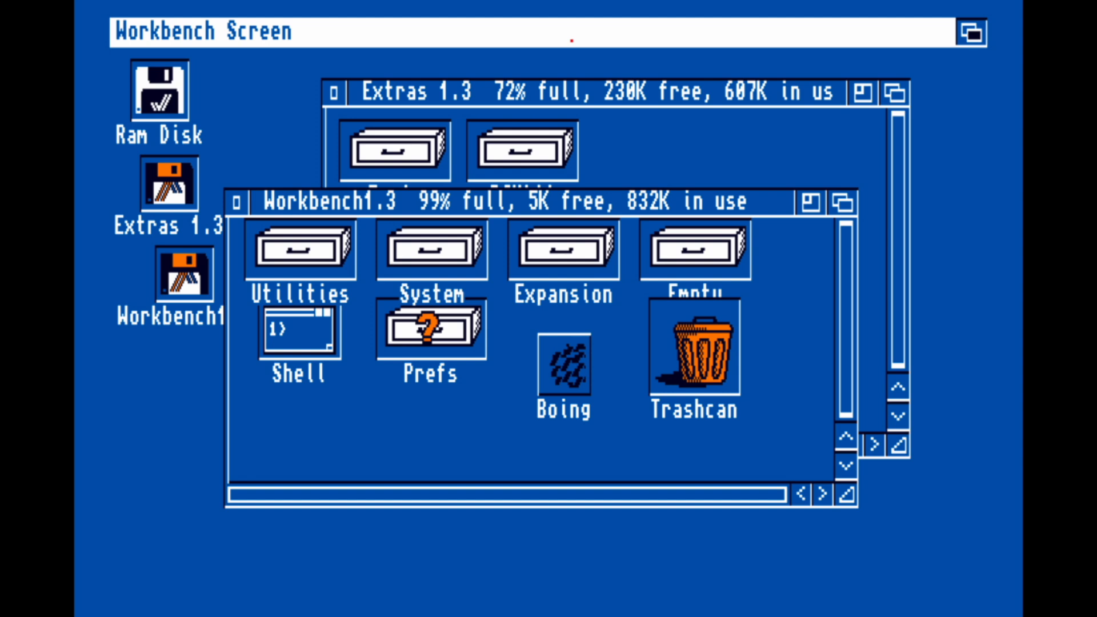
pyautogui.moveTo(666, 18)
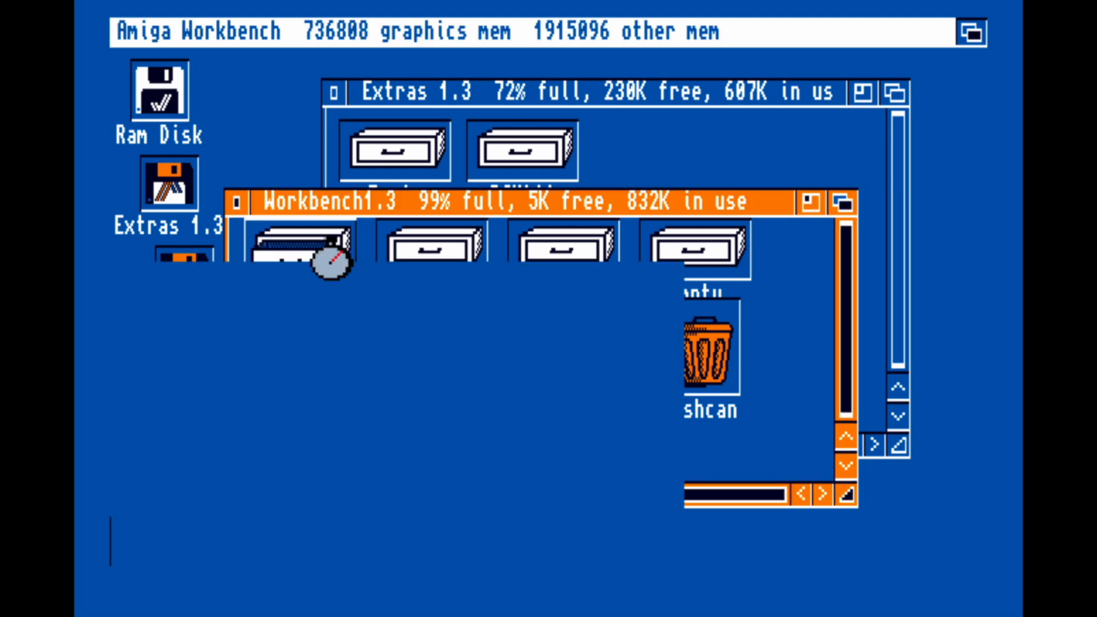
# Step: Open the Utilities drawer, run Calculator placed at the right, and start Notepad
pyautogui.doubleClick(310, 243)
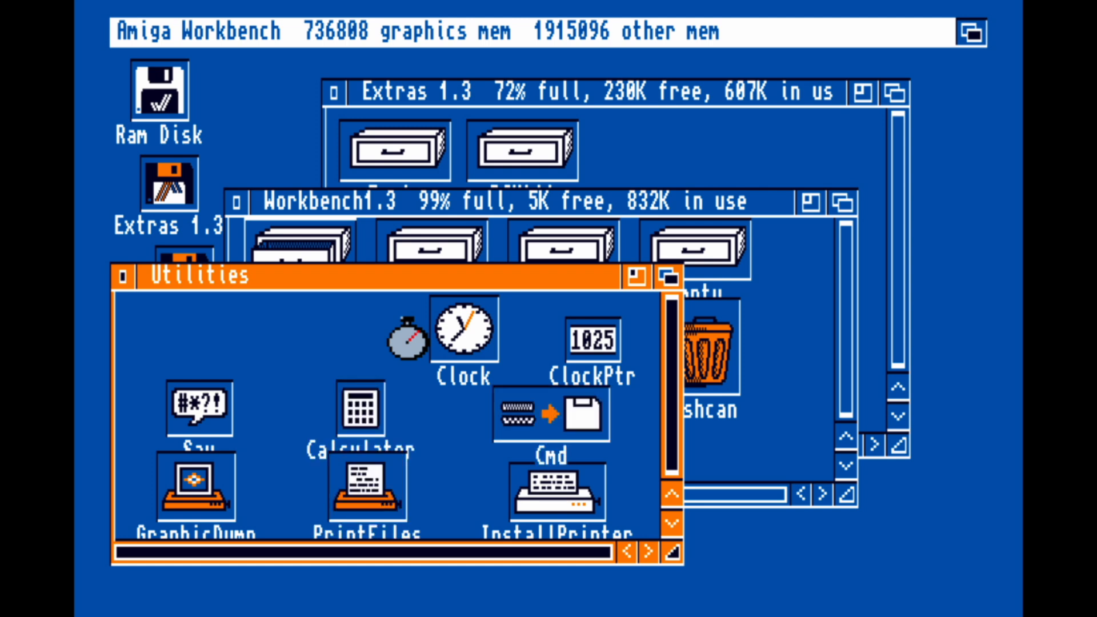
pyautogui.doubleClick(361, 413)
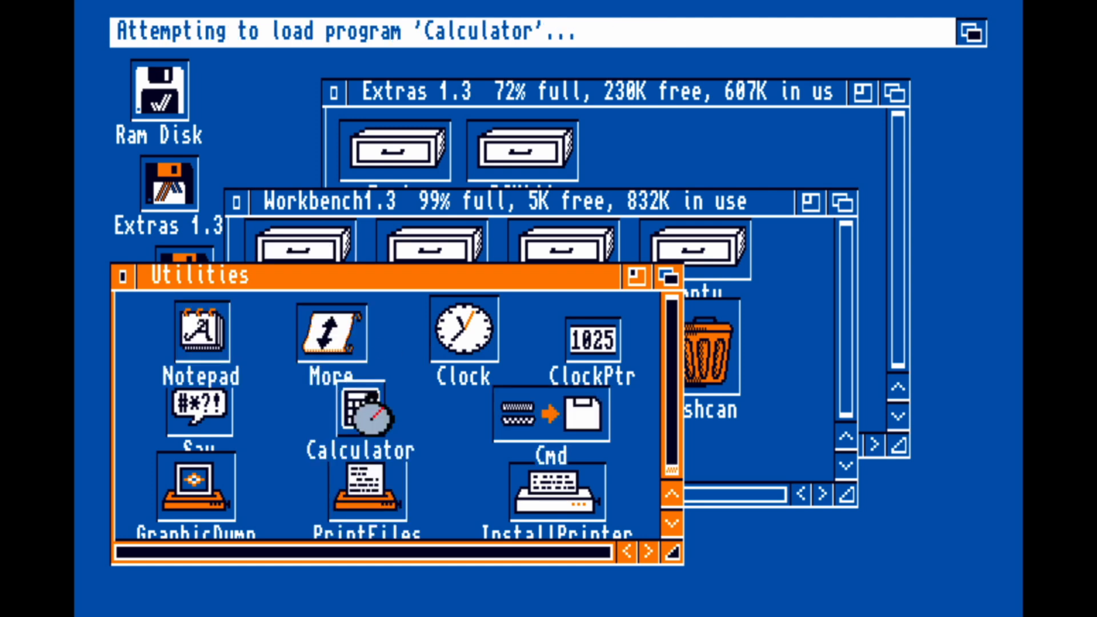
pyautogui.doubleClick(359, 413)
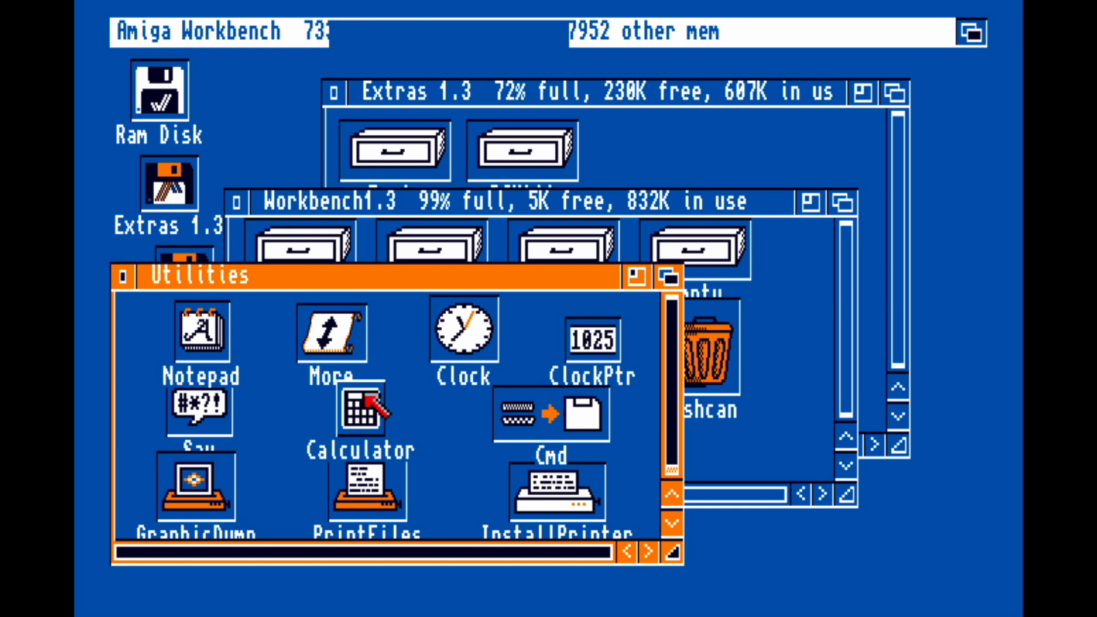
pyautogui.doubleClick(360, 413)
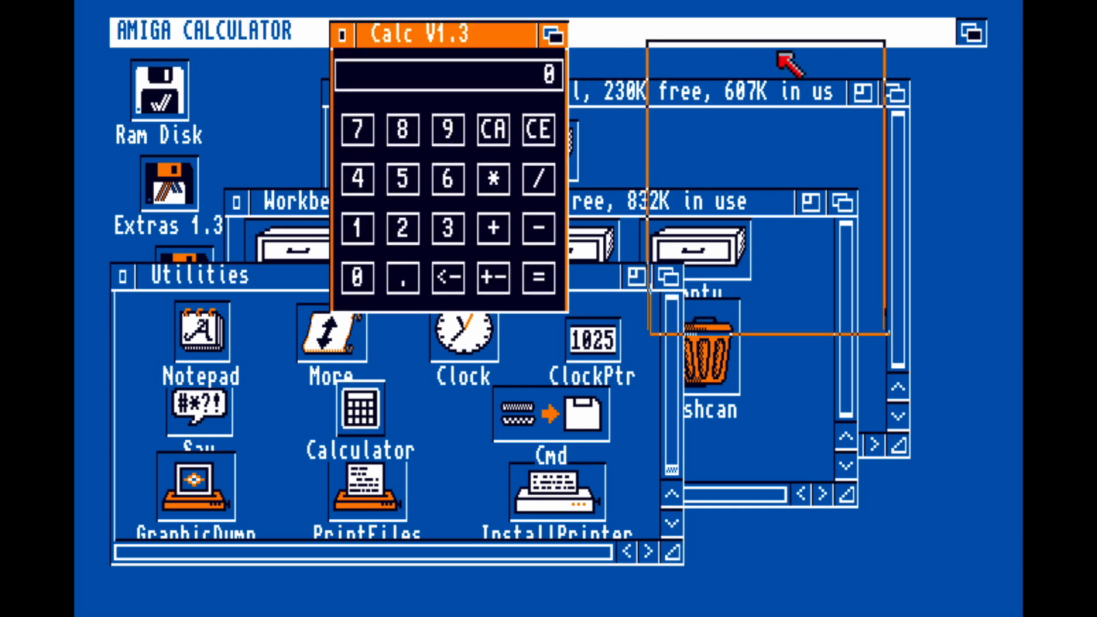
pyautogui.moveTo(448, 37); pyautogui.dragTo(815, 93)
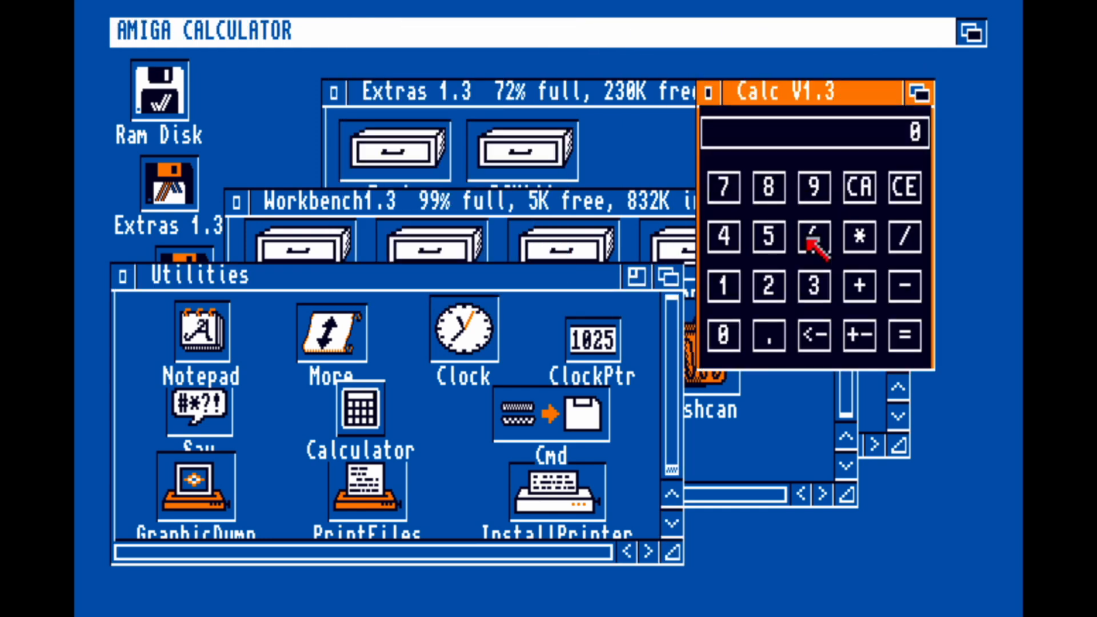
pyautogui.doubleClick(200, 333)
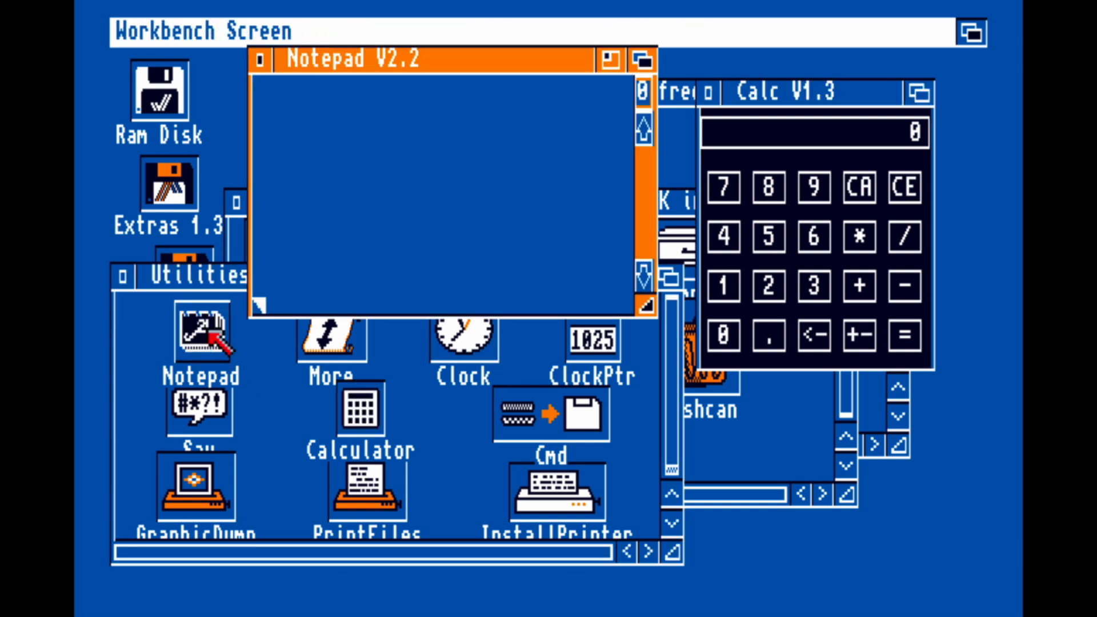
# Step: Run Notepad V2.2 with a blank page, then make the Utilities drawer active again
pyautogui.doubleClick(201, 338)
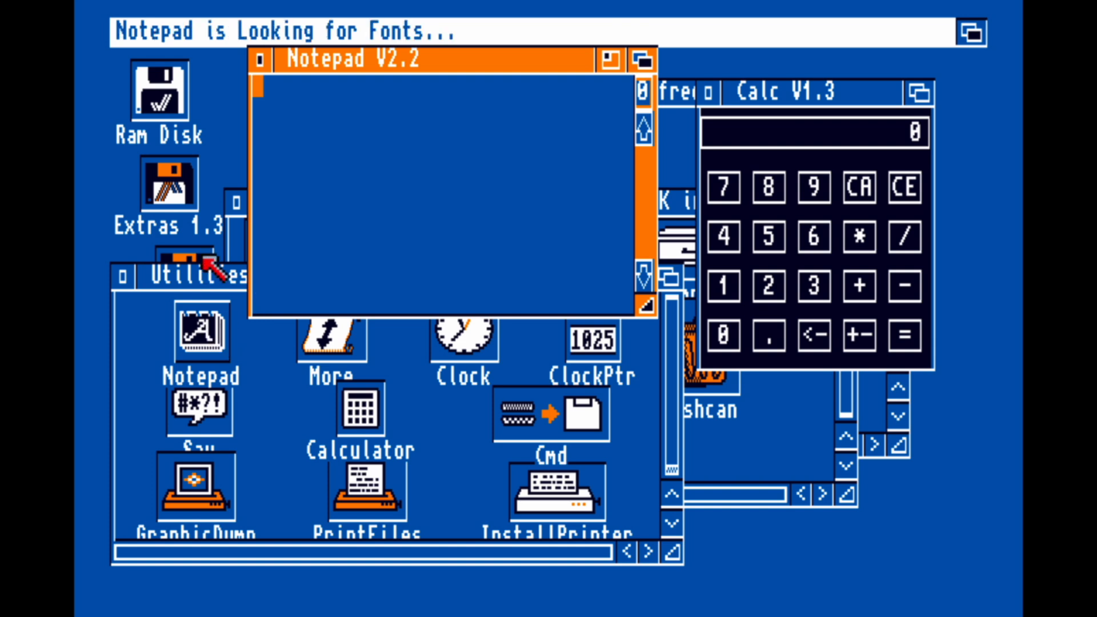
pyautogui.moveTo(367, 136)
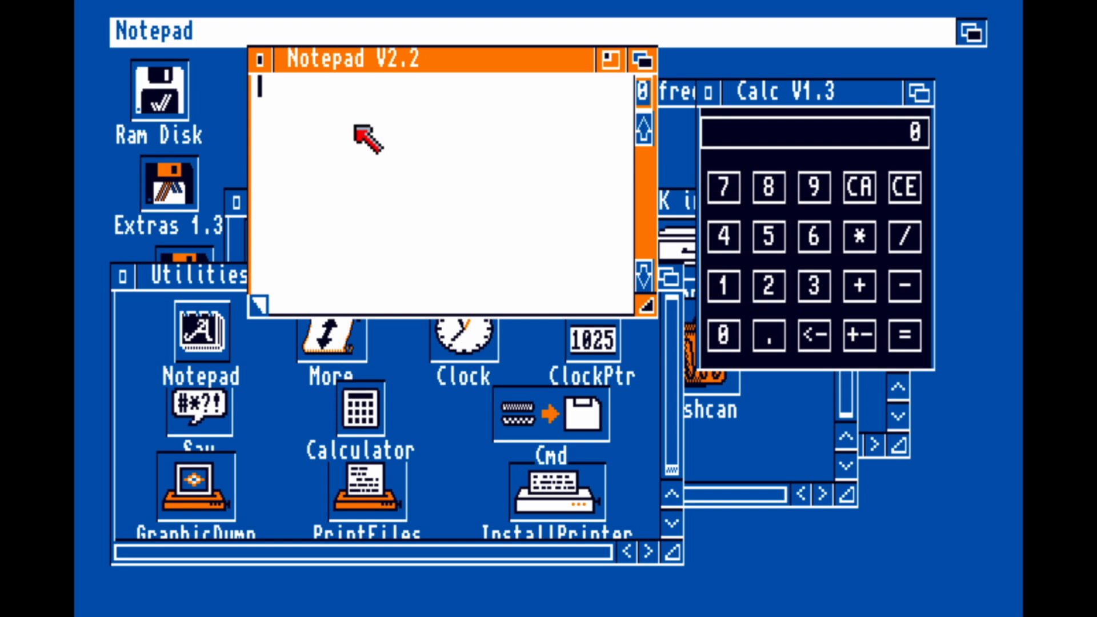
pyautogui.moveTo(234, 399)
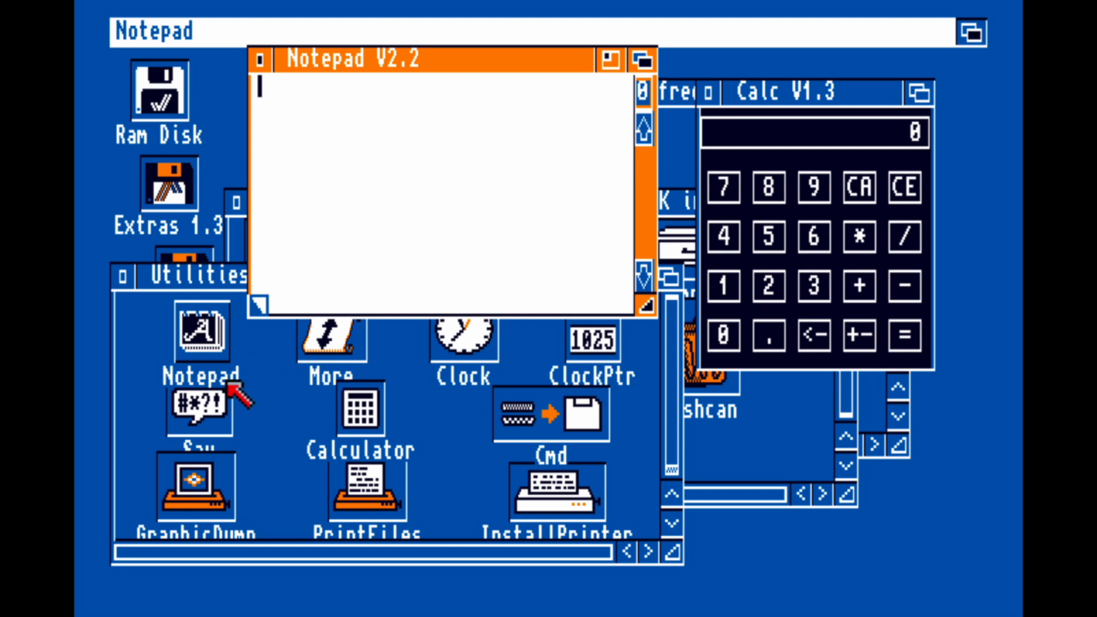
pyautogui.doubleClick(201, 407)
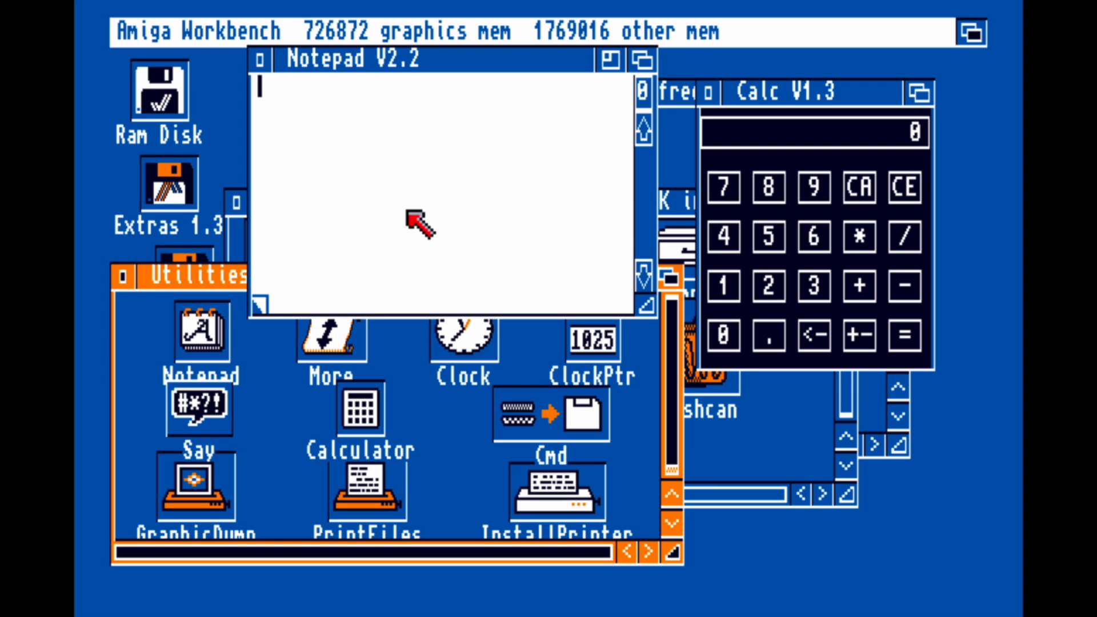
pyautogui.moveTo(597, 392)
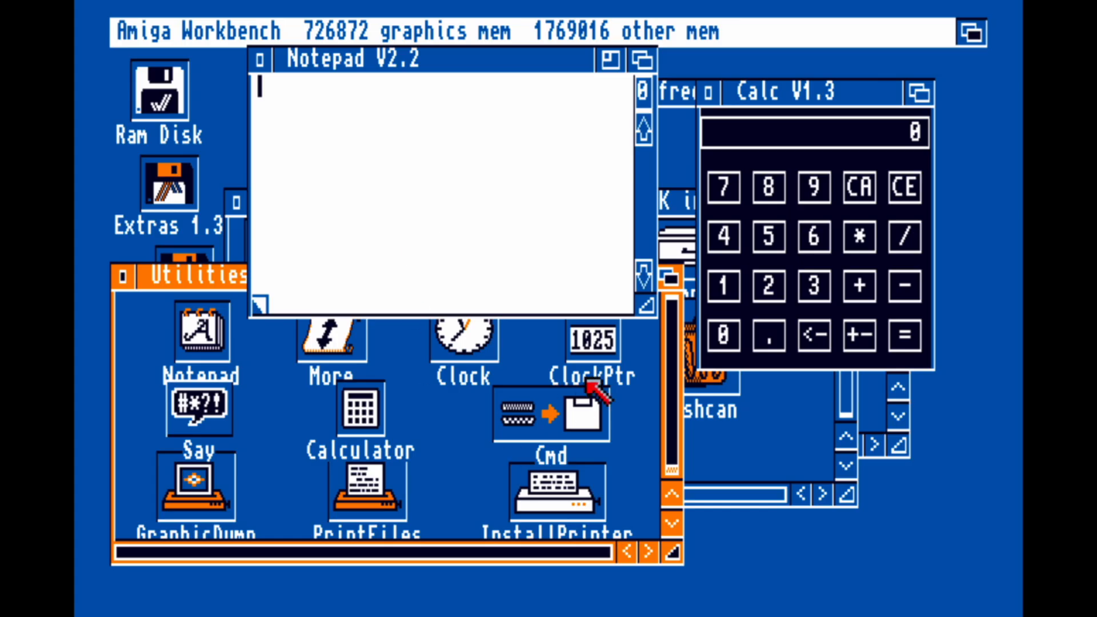
# Step: Close Calculator and bring the Utilities drawer window over Notepad
pyautogui.click(198, 273)
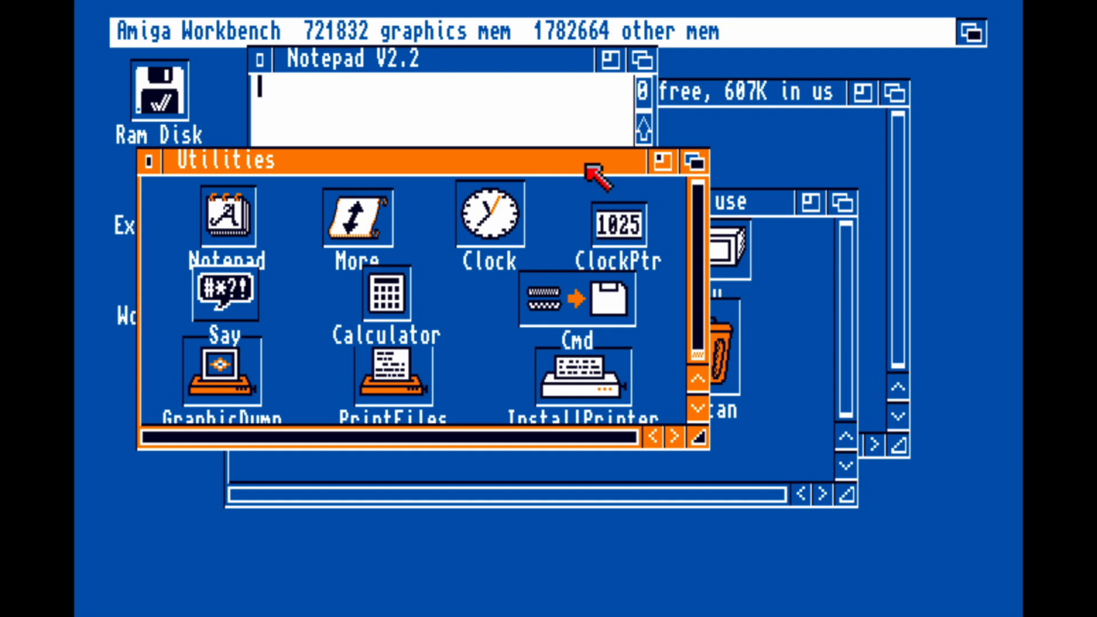
pyautogui.moveTo(322, 204)
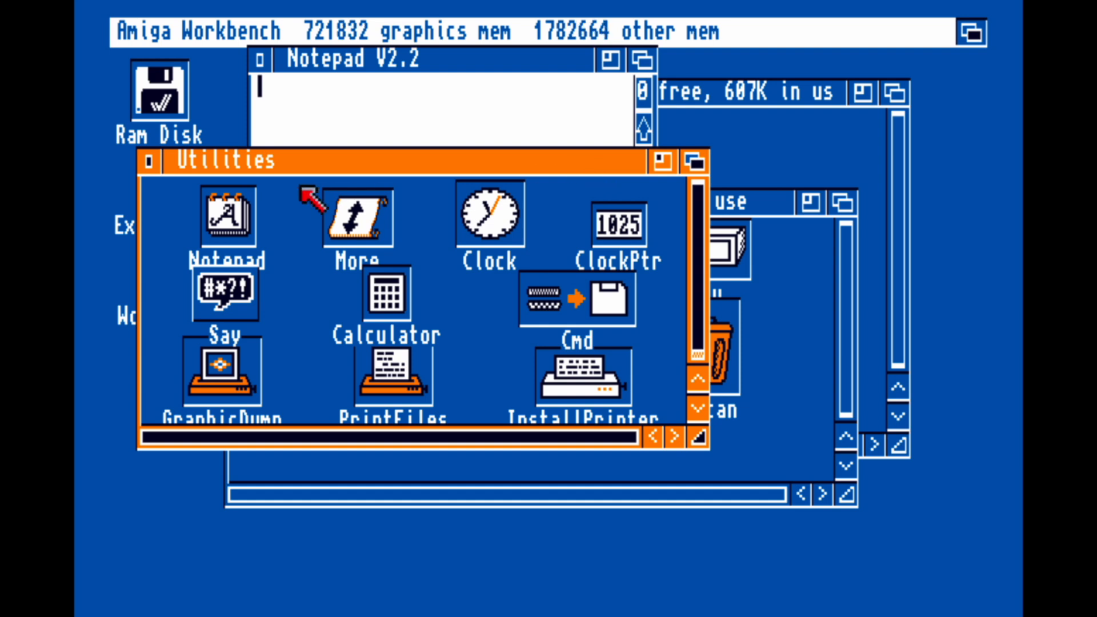
pyautogui.moveTo(252, 195)
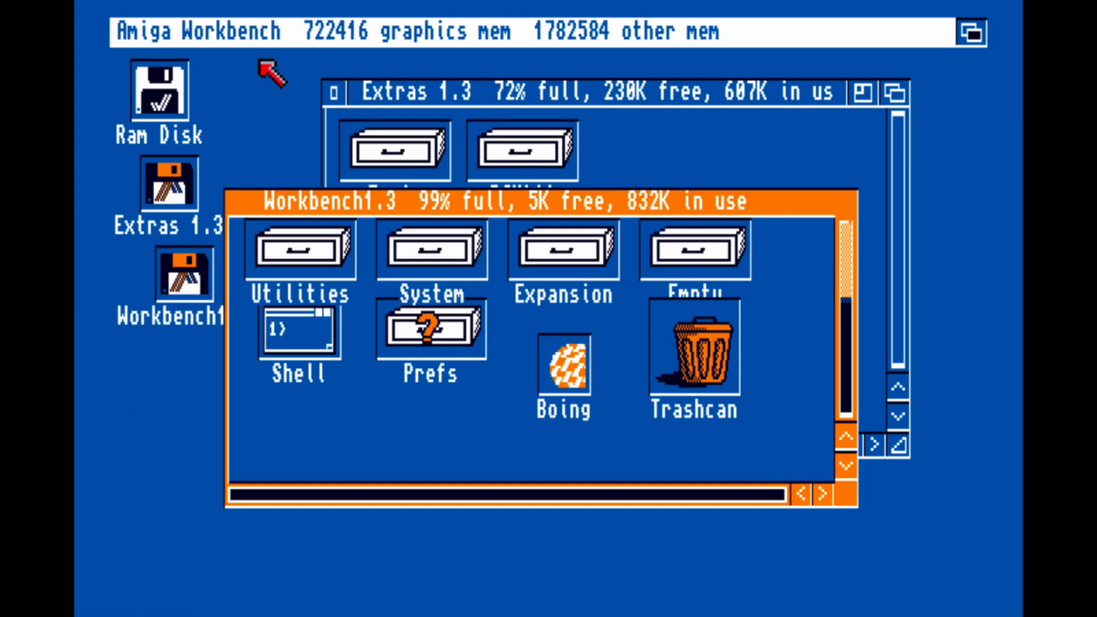
# Step: Open Prefs, run Preferences and shift the palette sliders toward grey tones
pyautogui.doubleClick(428, 329)
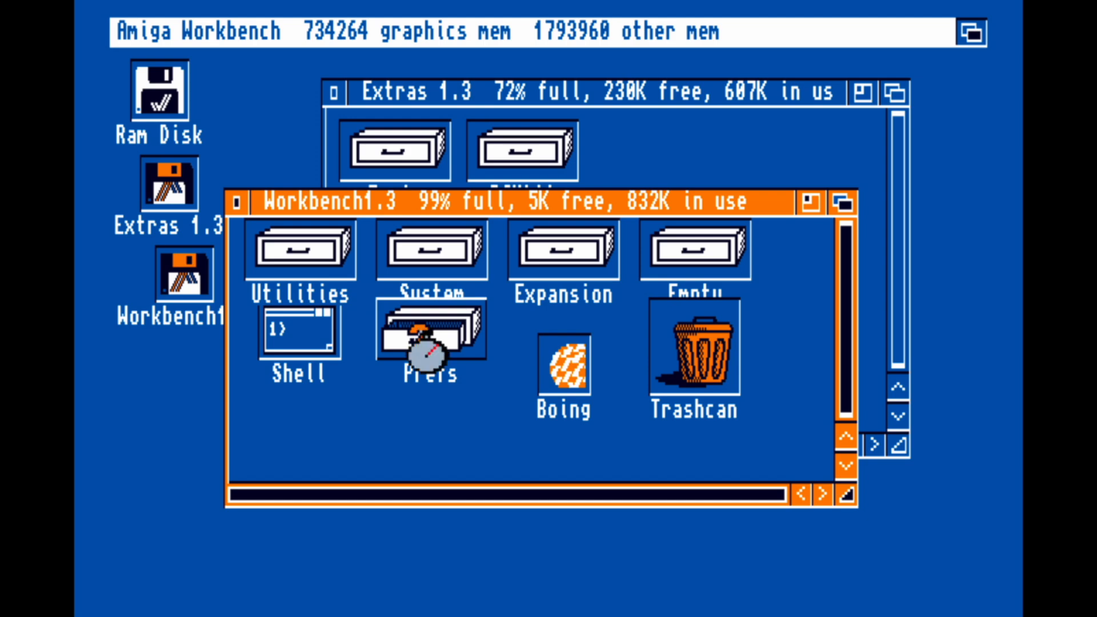
pyautogui.doubleClick(428, 336)
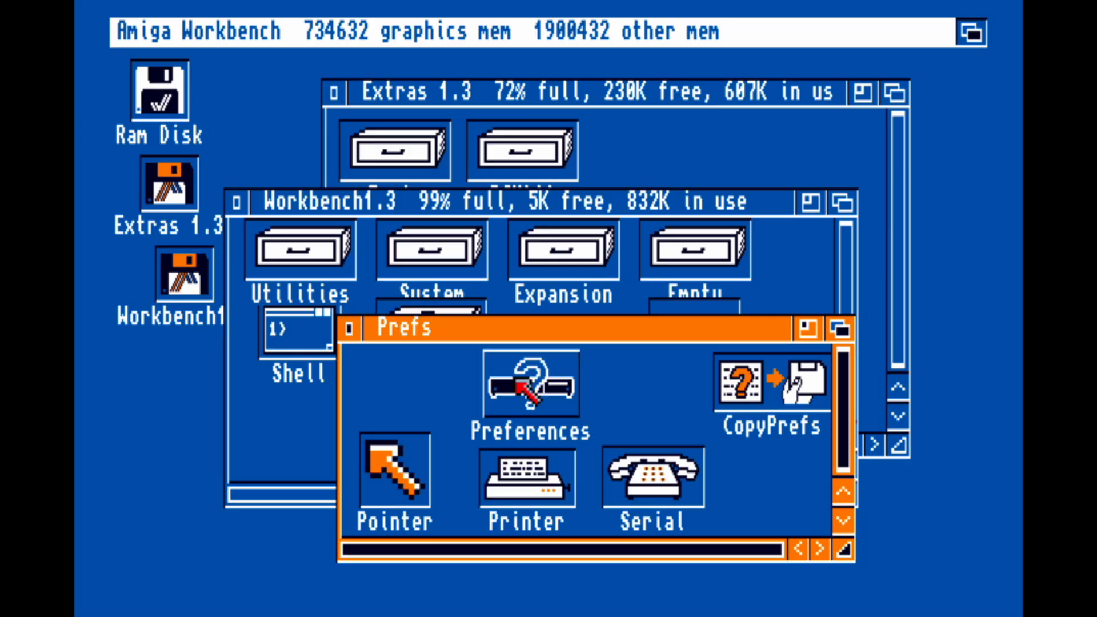
pyautogui.doubleClick(532, 385)
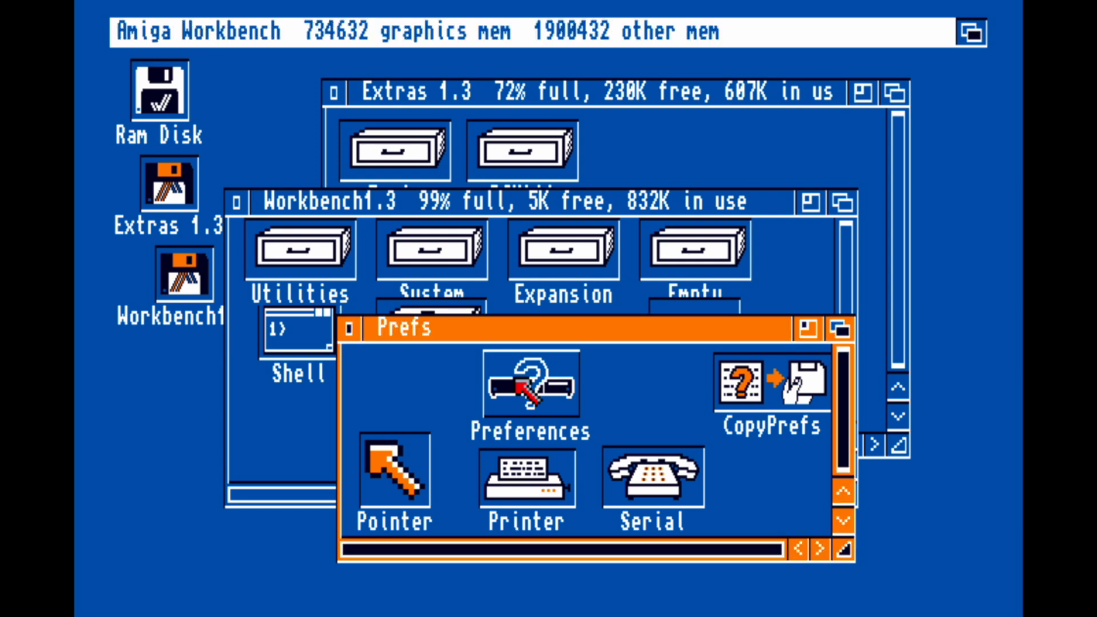
pyautogui.doubleClick(529, 385)
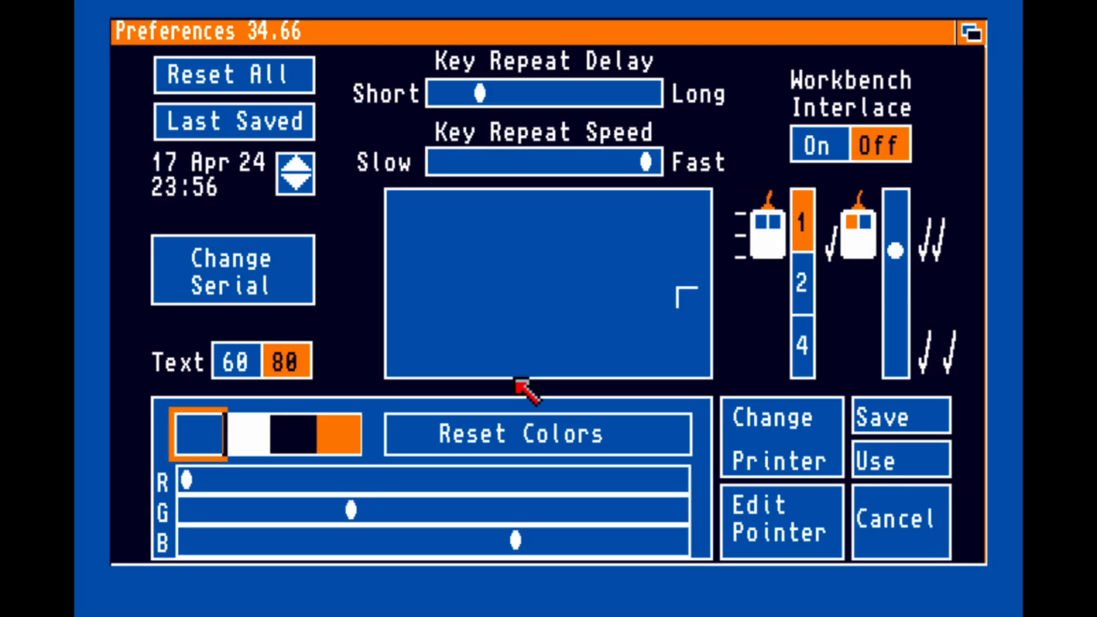
pyautogui.moveTo(185, 482); pyautogui.dragTo(283, 478)
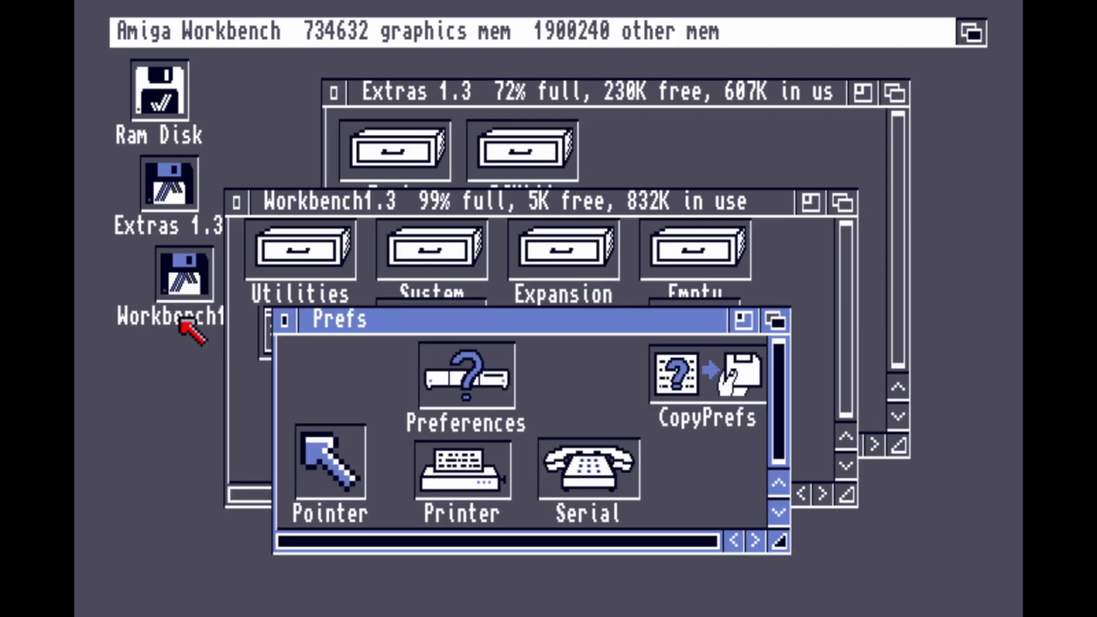
pyautogui.moveTo(319, 360)
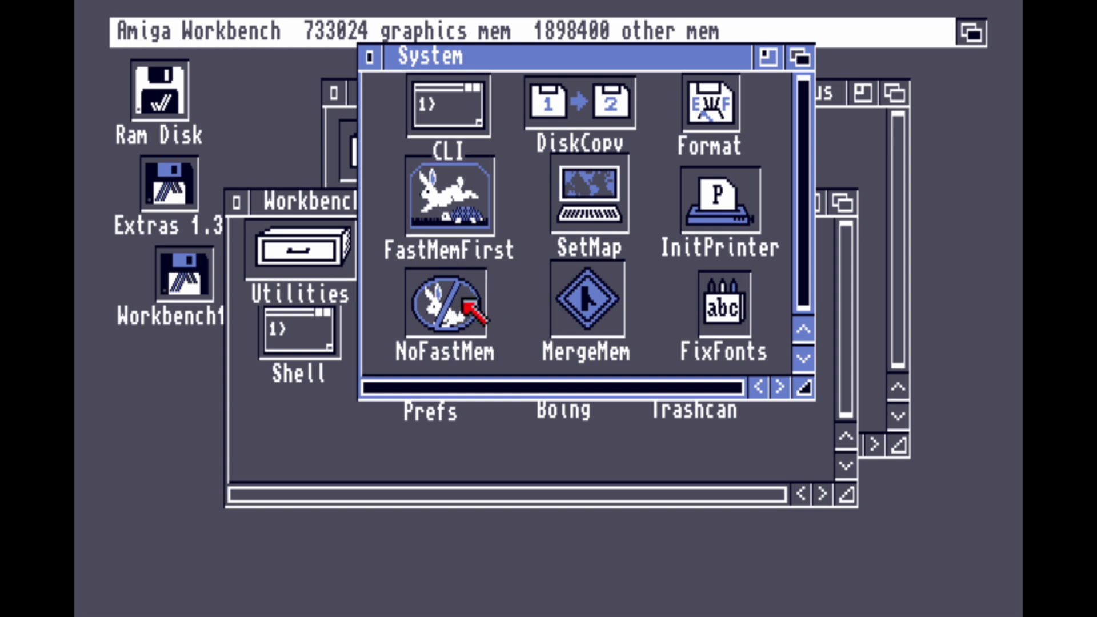
pyautogui.moveTo(584, 49)
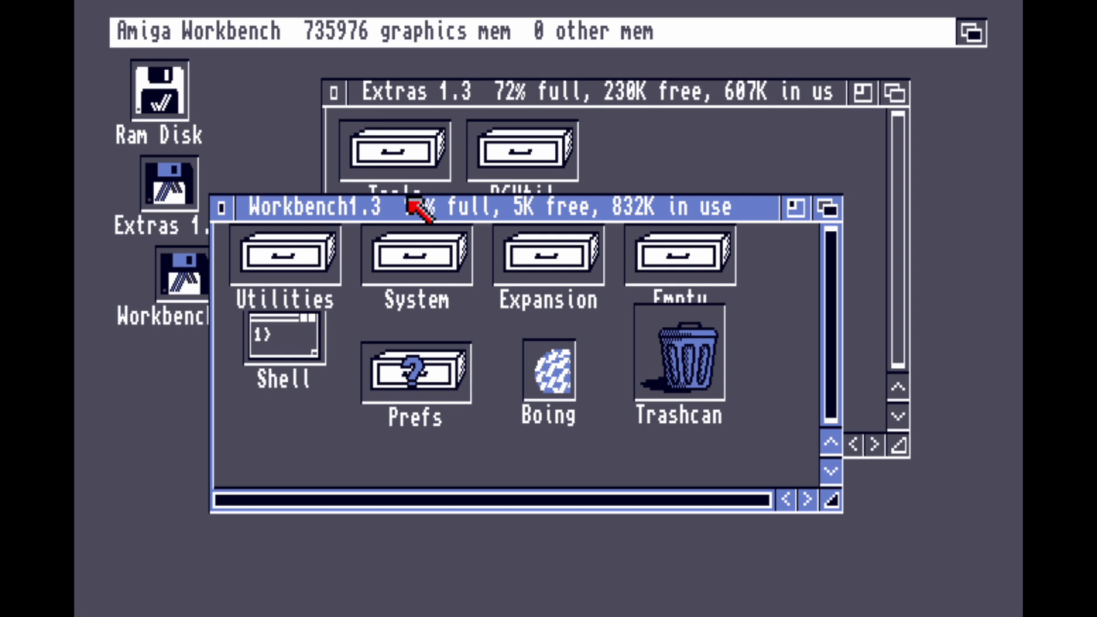
# Step: Run the Boing demo and lower the Workbench screen to reveal the bouncing ball
pyautogui.doubleClick(548, 376)
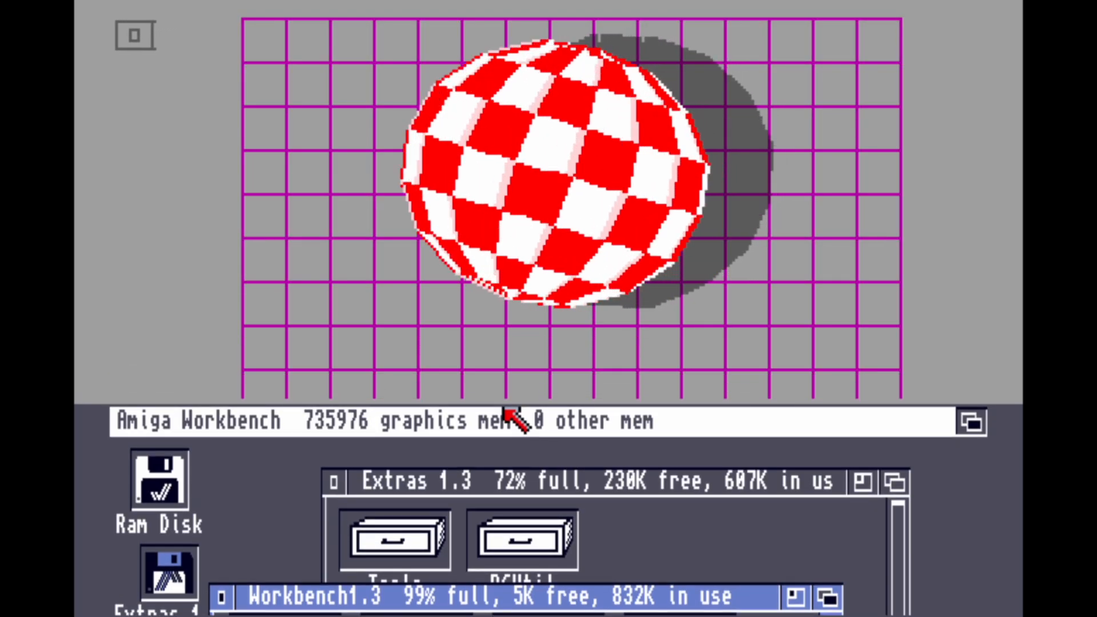
pyautogui.moveTo(132, 35); pyautogui.dragTo(893, 194)
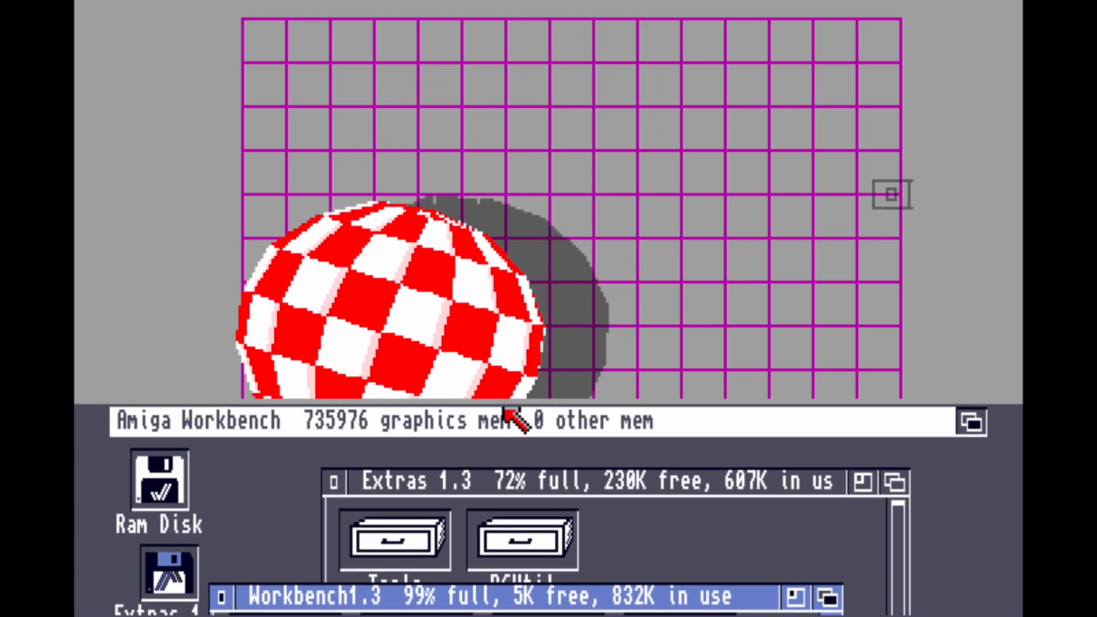